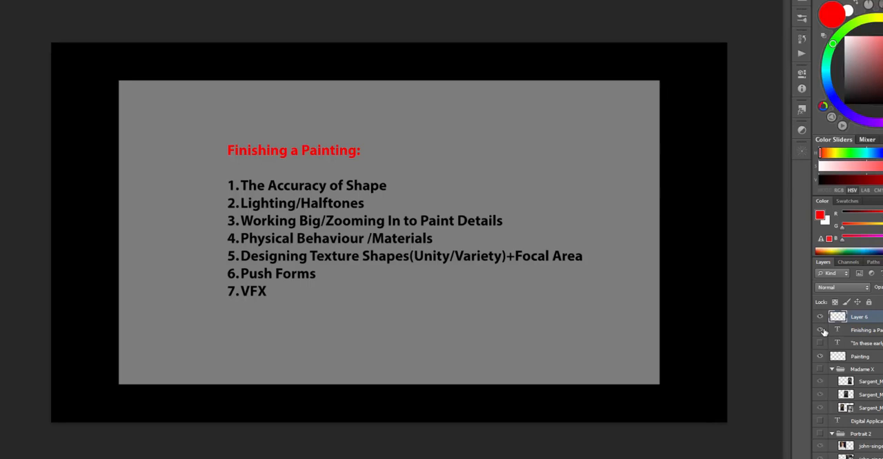
- Reveal the Harold Speed quote layer in place of the finishing-steps list
{"action": "left_click", "coordinate": [819, 330]}
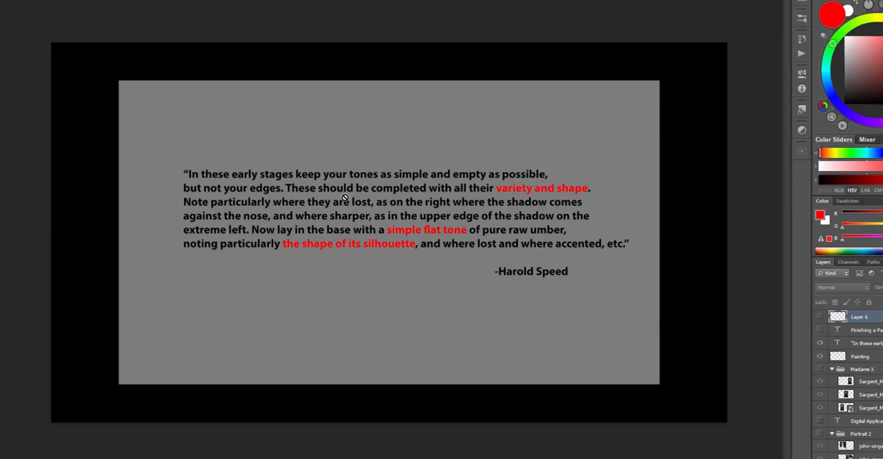
{"action": "mouse_move", "coordinate": [300, 208]}
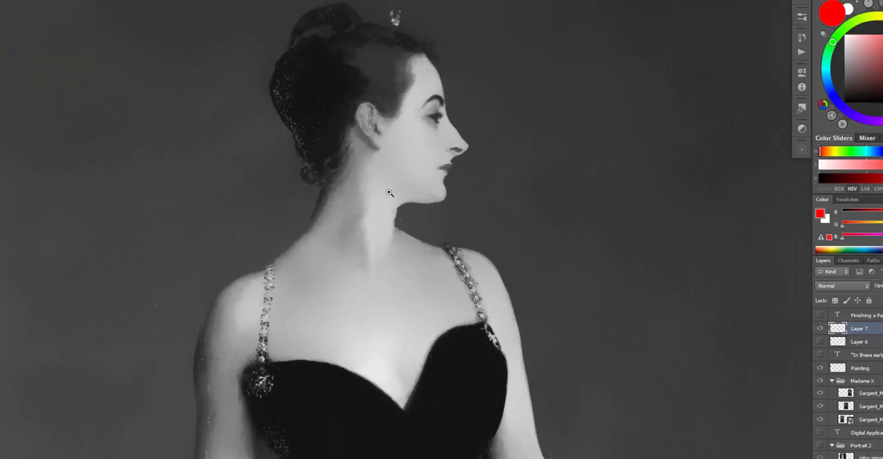
- Reveal the three Sargent portrait layers — original, blurred and grayscale — side by side
{"action": "left_click", "coordinate": [819, 328]}
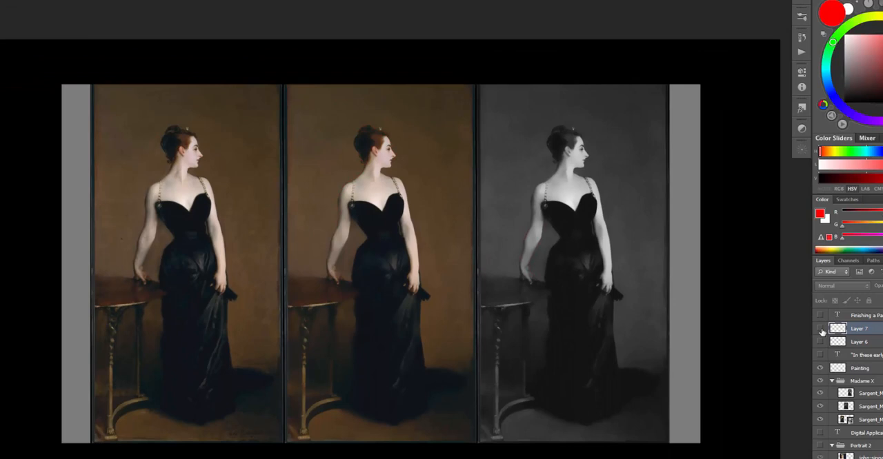